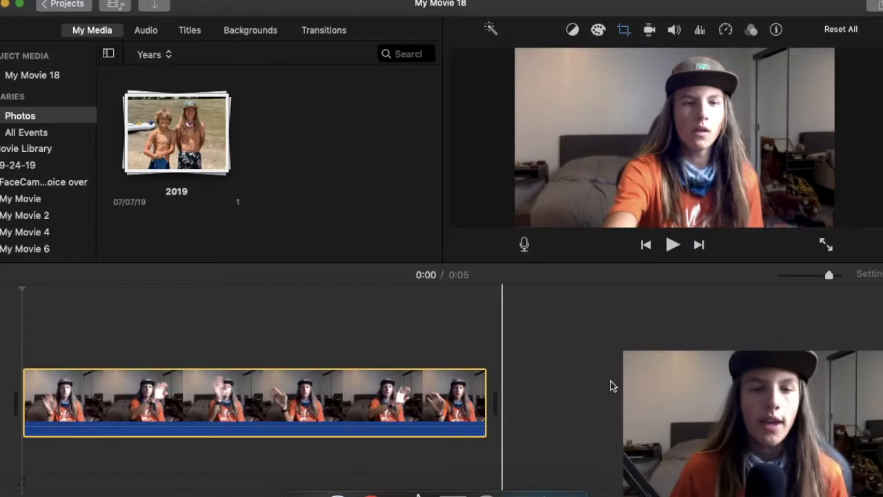
Select the webcam clip and set the playhead just after its start as the split point.
click(261, 348)
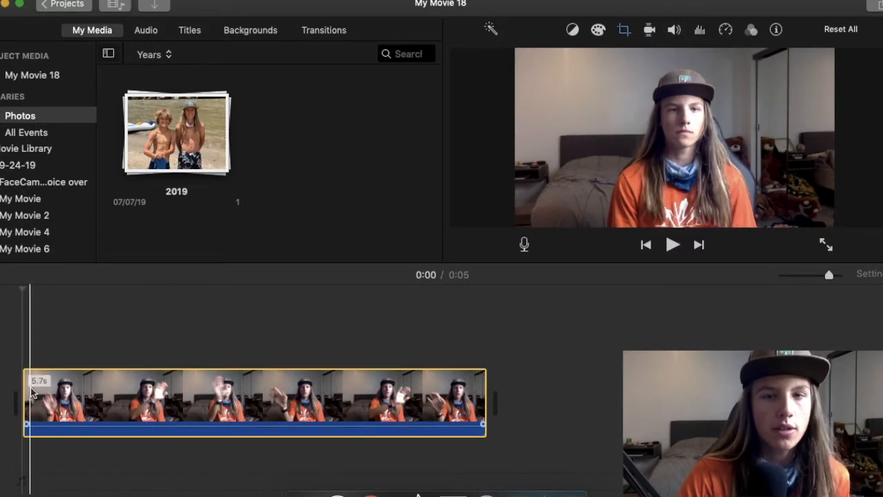
click(72, 402)
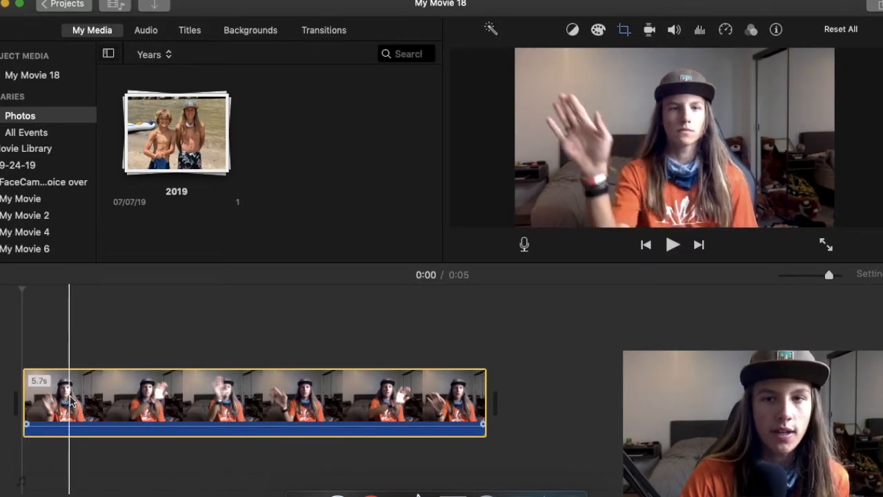
Split the webcam clip at the playhead, leaving a short opening piece and a 5.1-second remainder.
right_click(71, 401)
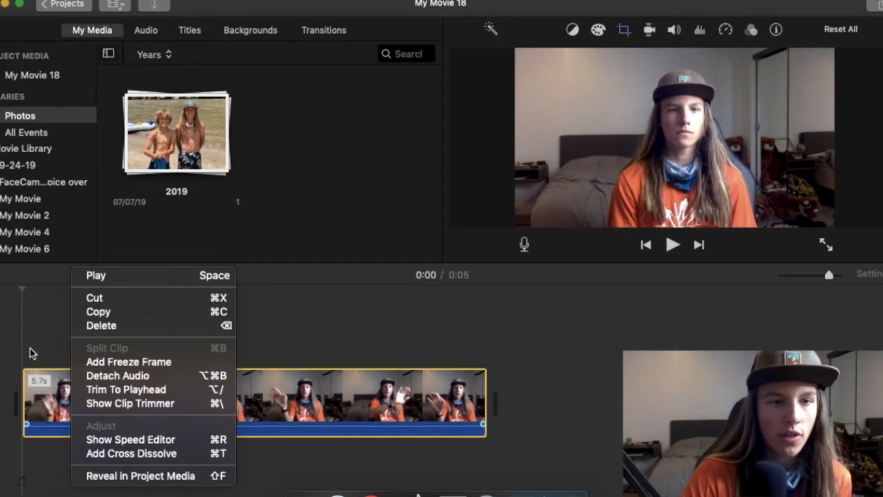
mouse_move(105, 348)
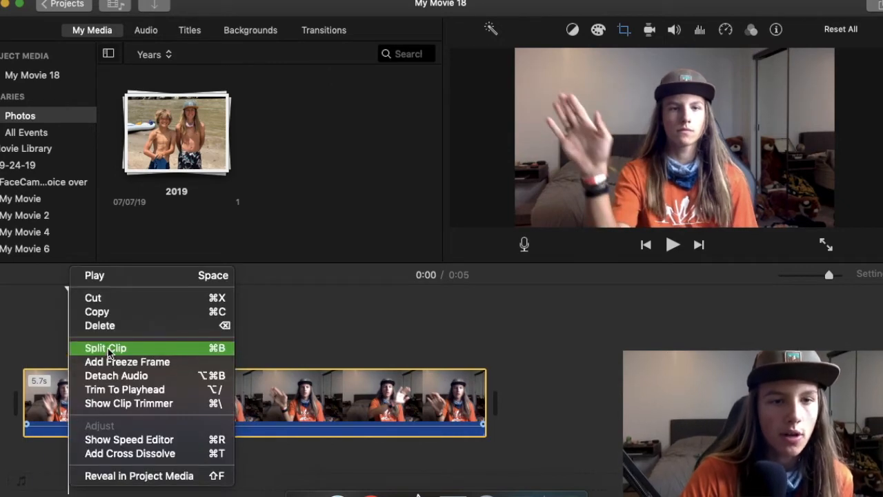
click(105, 348)
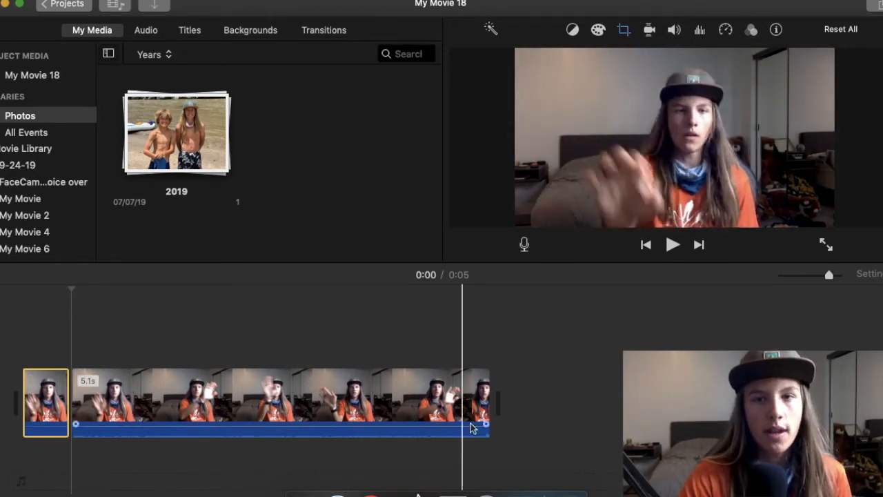
Select the longer 5.1-second piece of the split clip for copying.
click(356, 402)
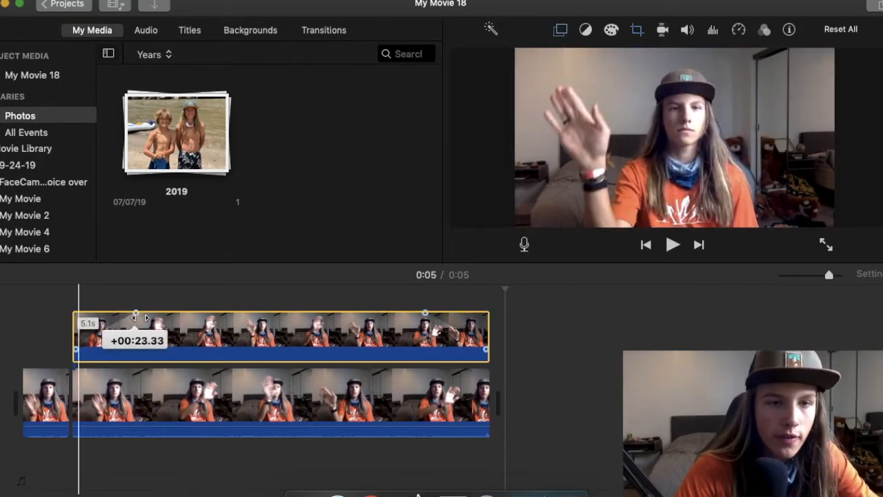
click(673, 244)
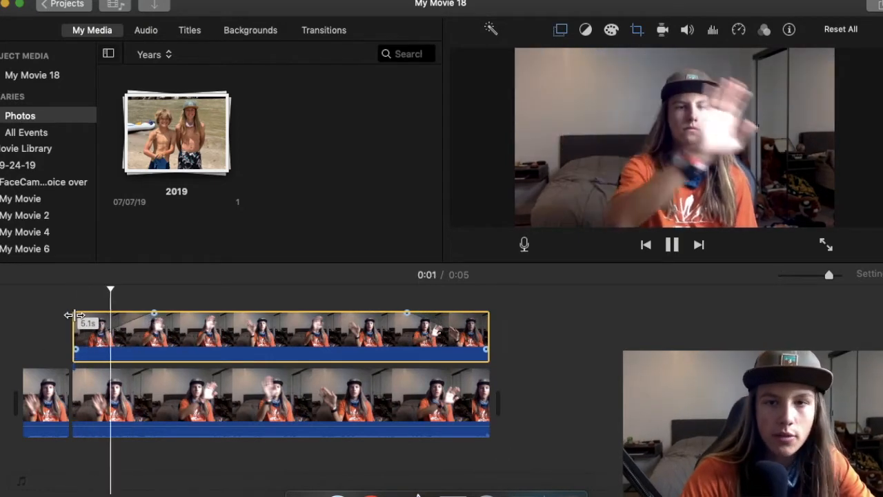
click(674, 244)
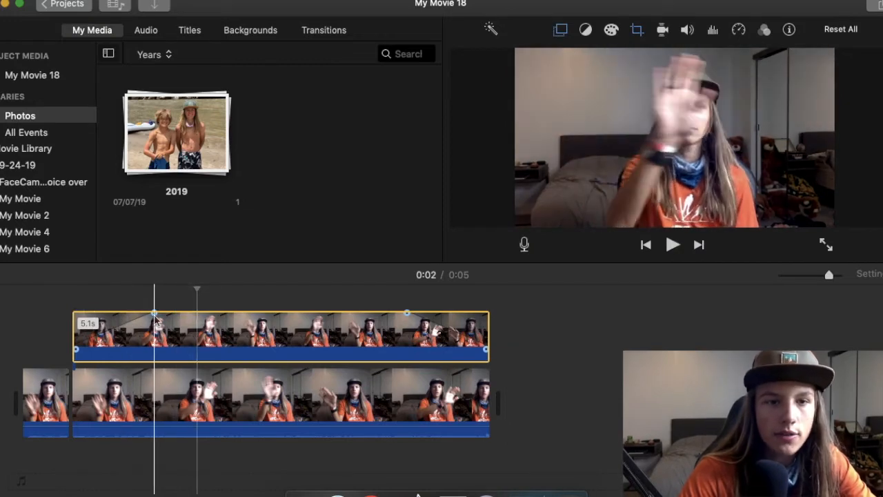
click(674, 245)
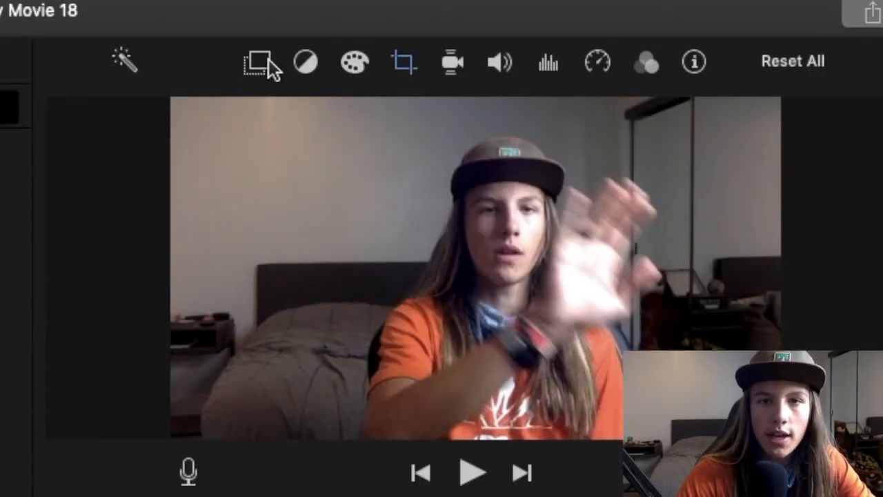
Set the upper copied clip's video overlay style to Picture in Picture.
click(257, 63)
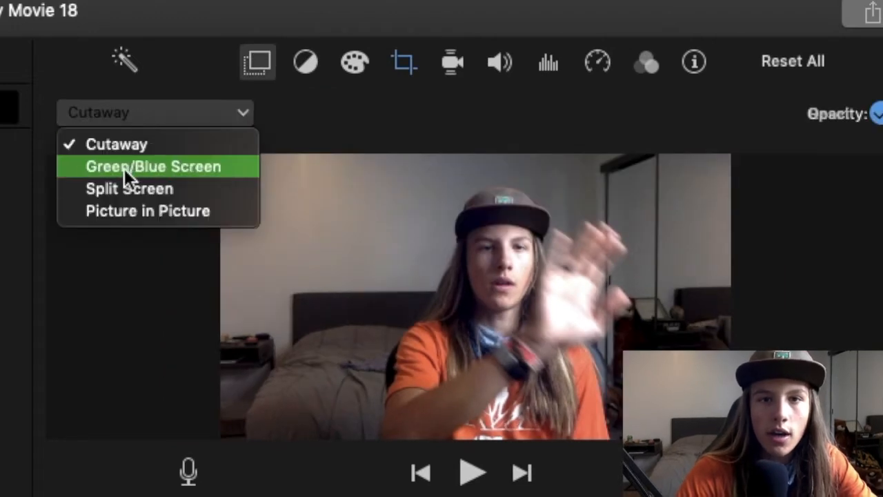
click(147, 210)
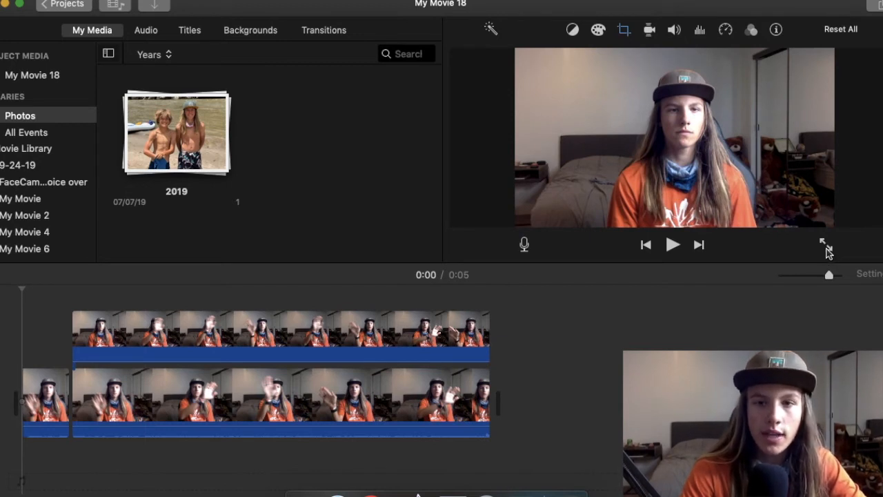
Play the stacked picture-in-picture movie from the beginning.
click(673, 245)
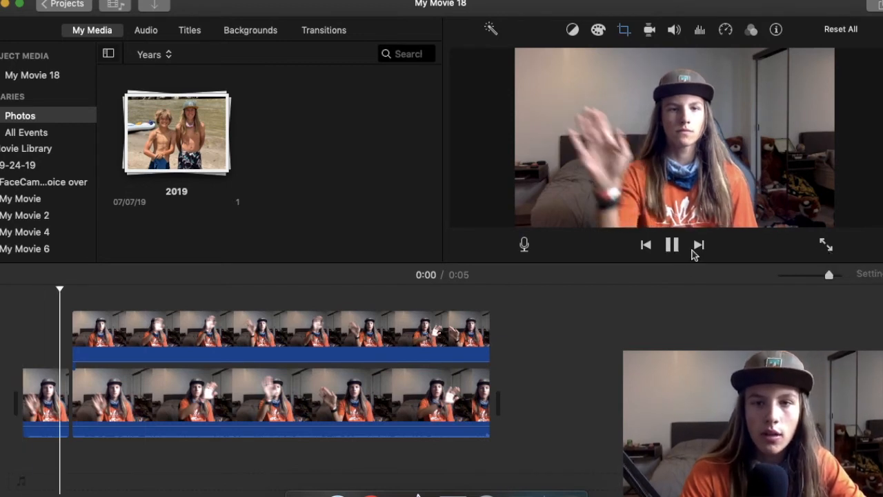